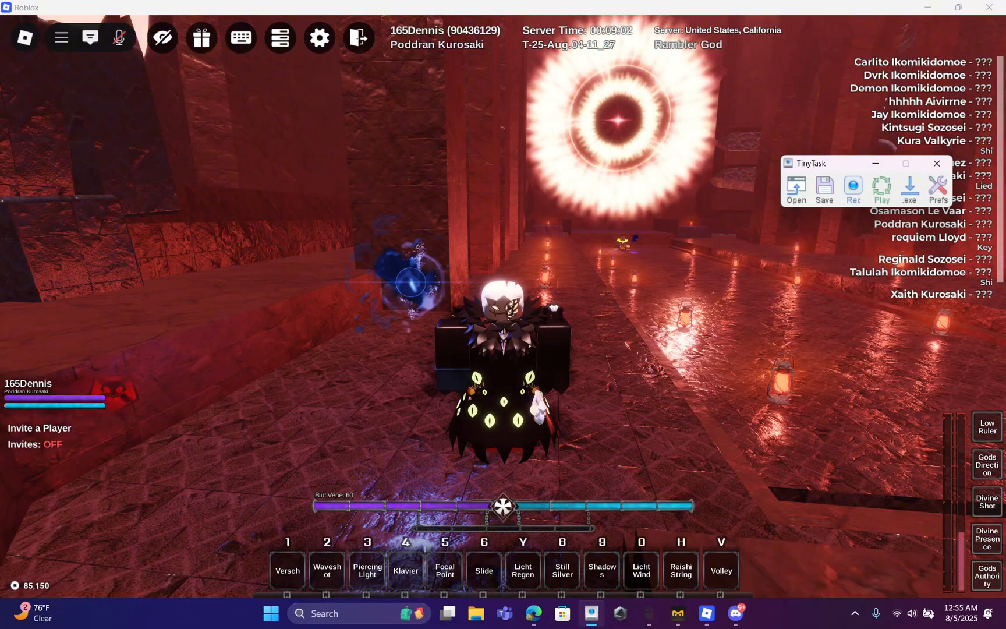
Bring up the Return confirmation prompt from the top toolbar's exit icon
click(358, 36)
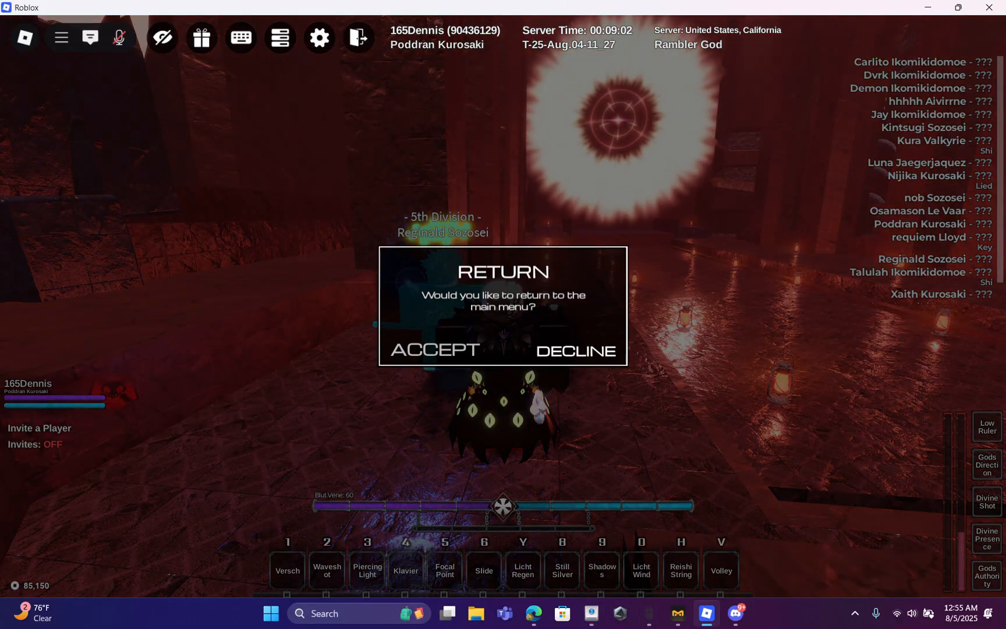
Accept the Return prompt and land back on the Type Soul main menu
click(433, 351)
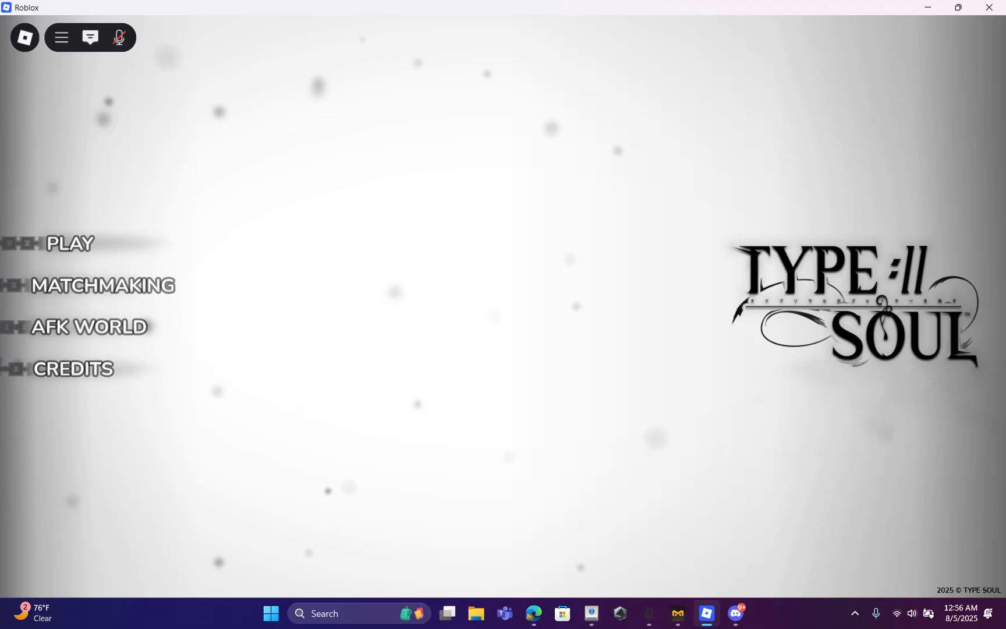
Choose Play and load save slot A, the Poddran Kurosaki Quincy, into Hell Ring
click(70, 243)
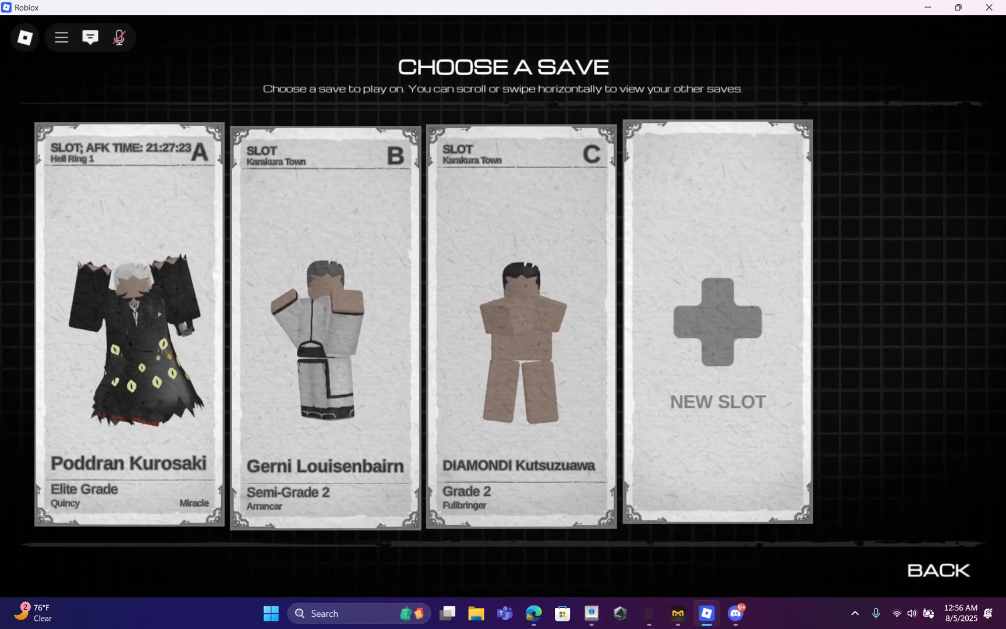
scroll(right, 3)
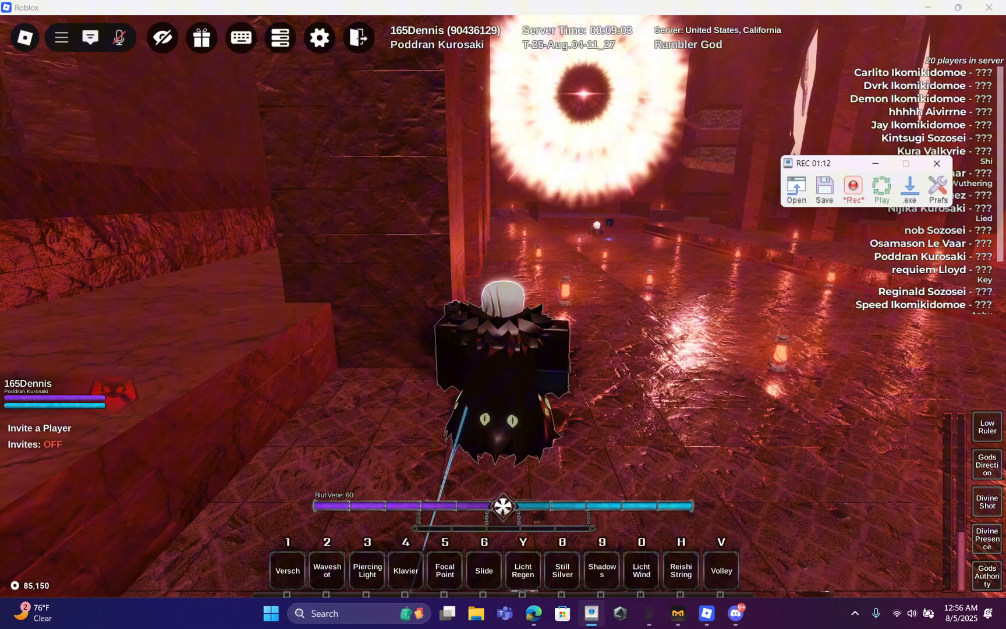
Stop the TinyTask recording and replay the macro to reach the main menu again
click(852, 187)
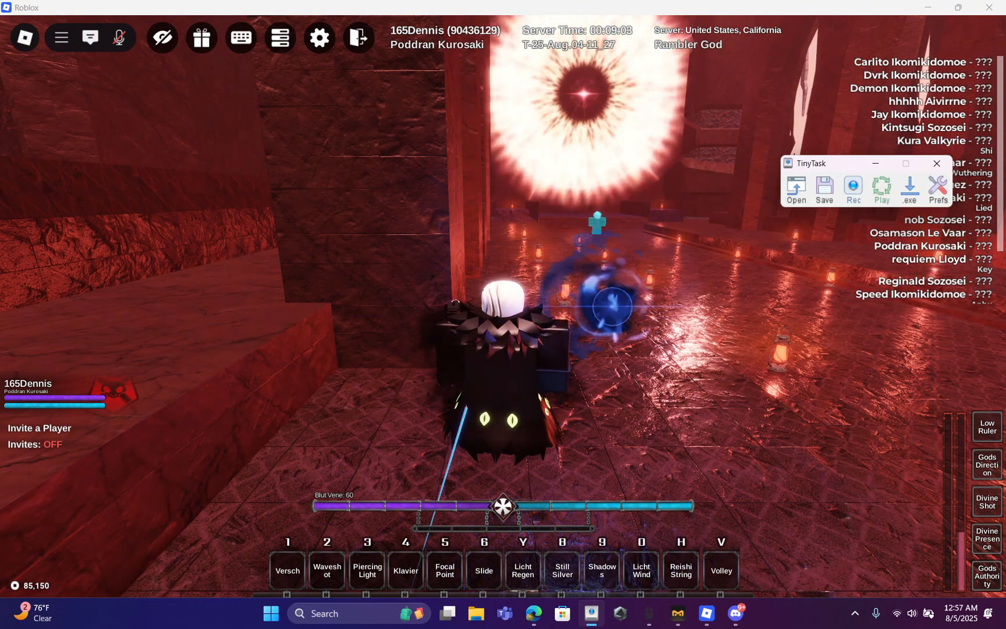
click(358, 38)
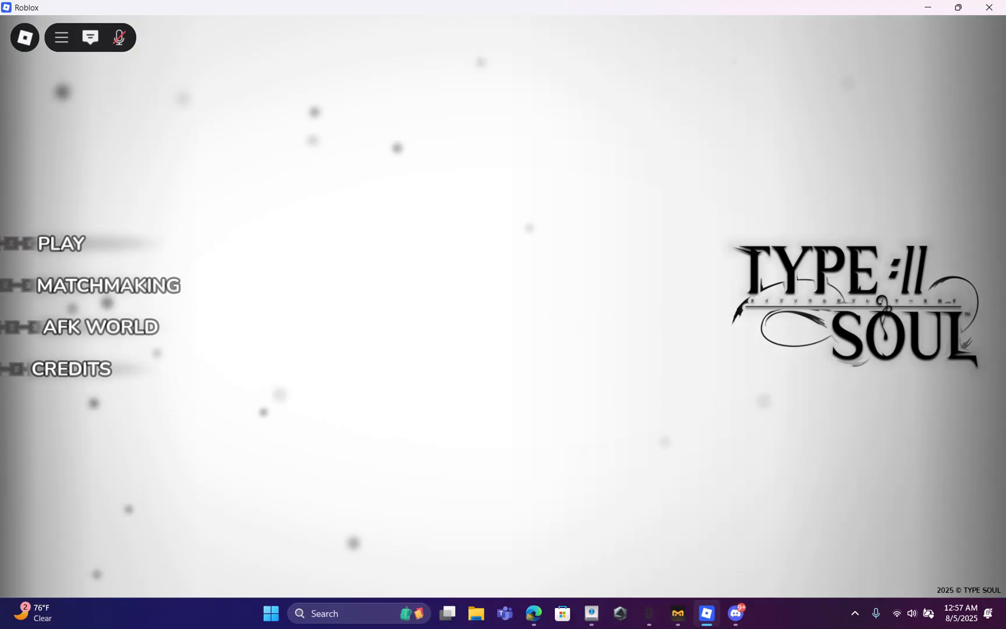
mouse_move(57, 243)
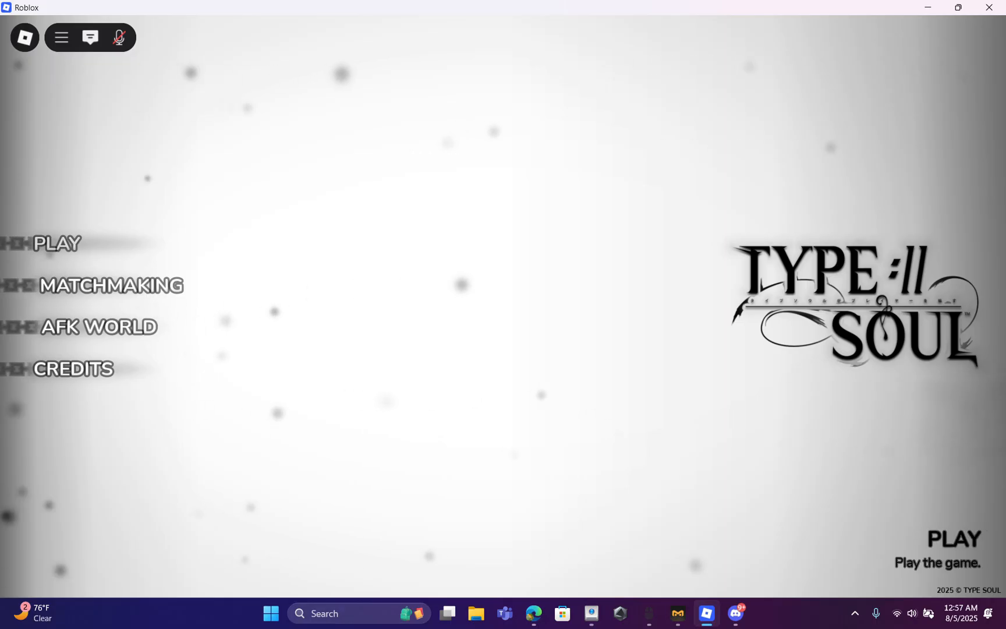
Choose Play to reach the Choose a Save screen with slots A, B, C
click(56, 243)
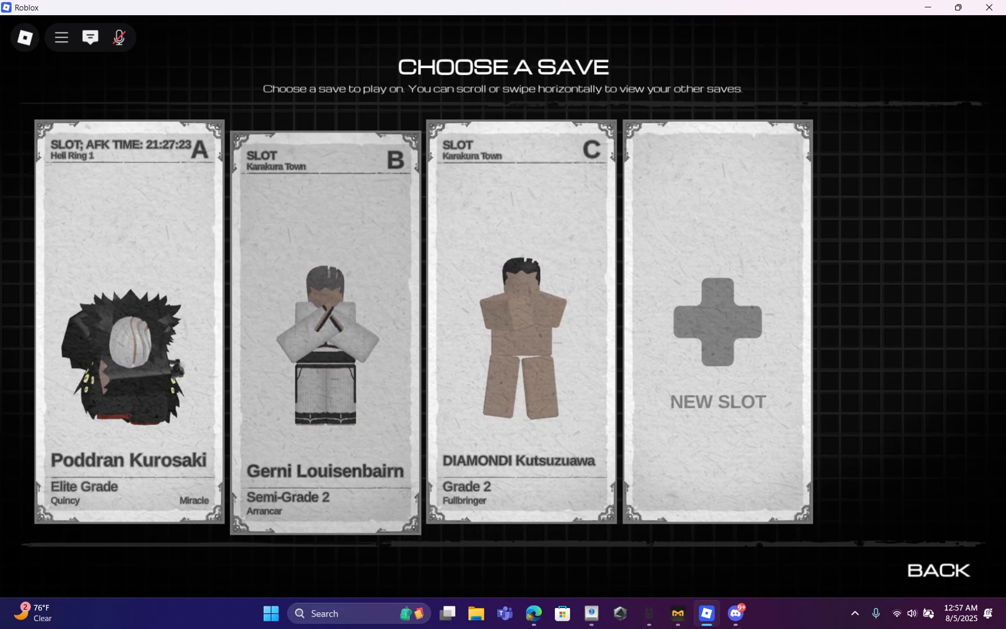